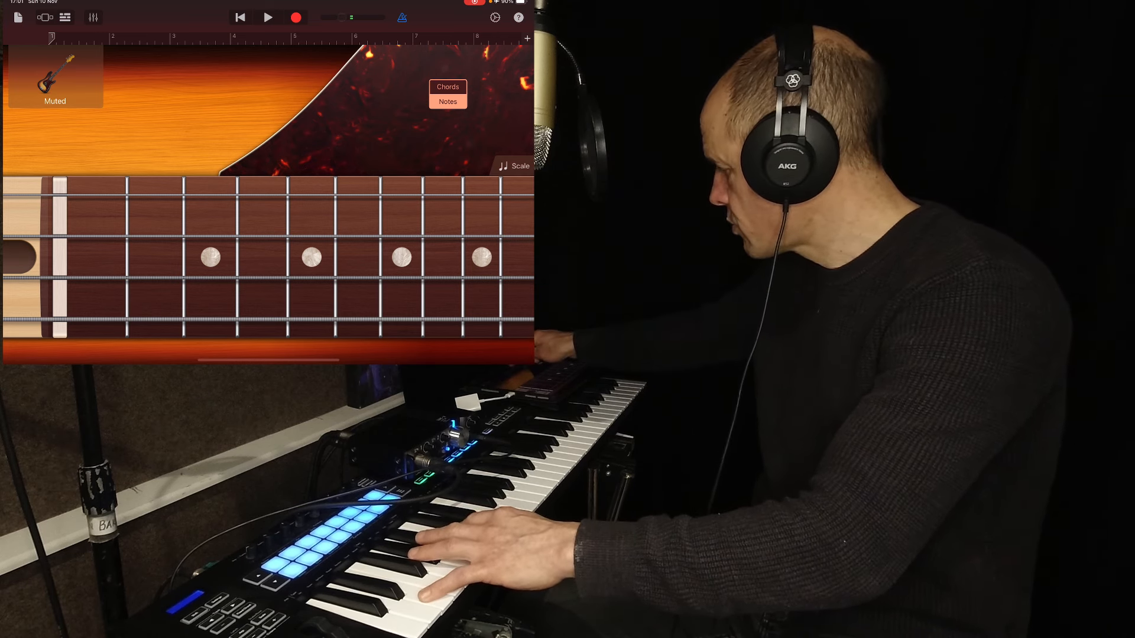
Return to the Tracks view to see the recorded bass region under the drums
{"action": "left_click", "coordinate": [267, 16]}
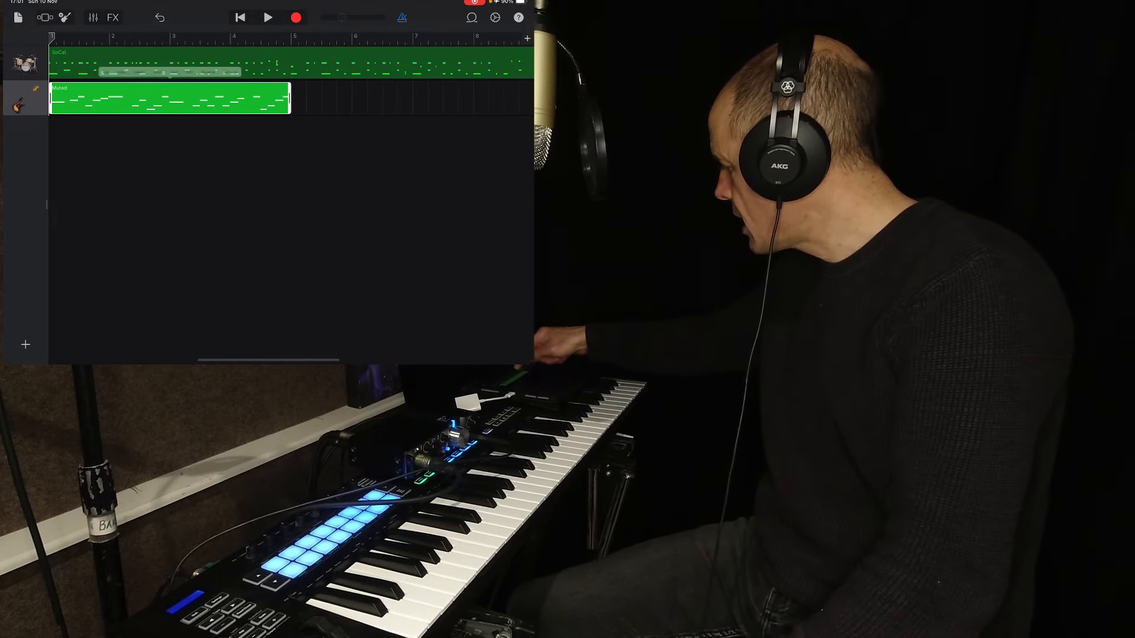
Repeat the bass region across the eight bars and bring up Section A's length settings
{"action": "left_click", "coordinate": [171, 66]}
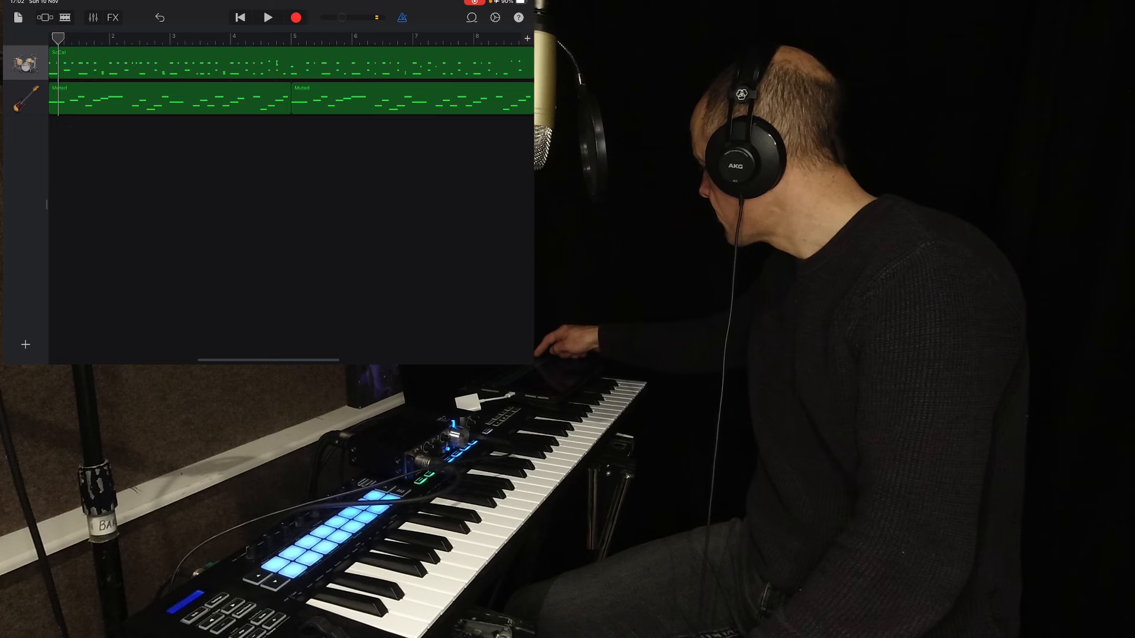
{"action": "left_click", "coordinate": [527, 38]}
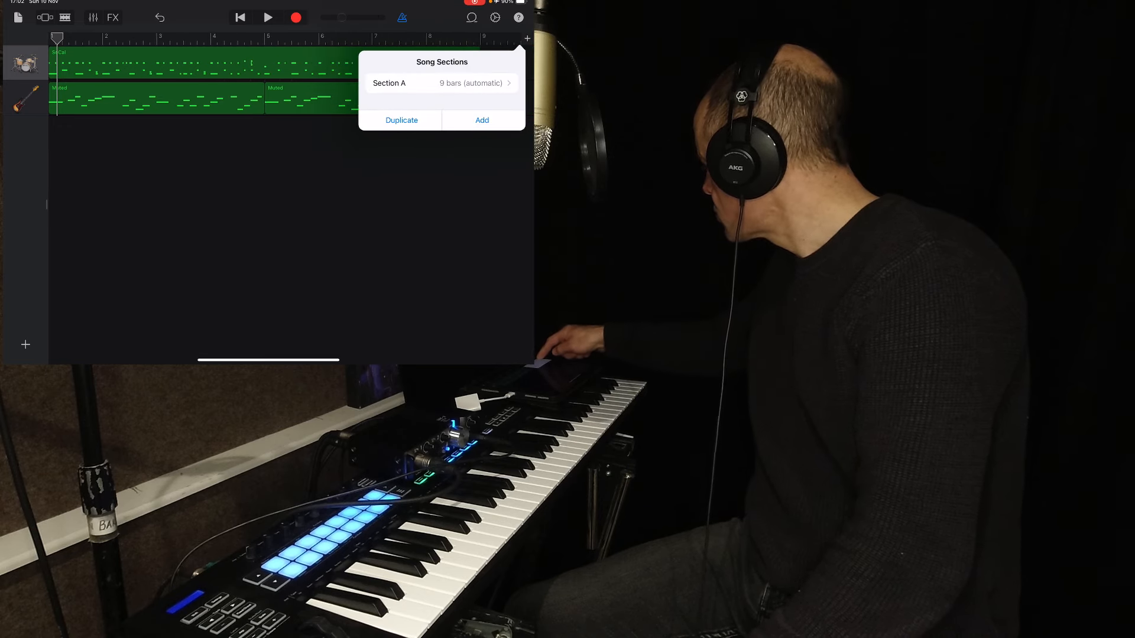
{"action": "left_click", "coordinate": [441, 83]}
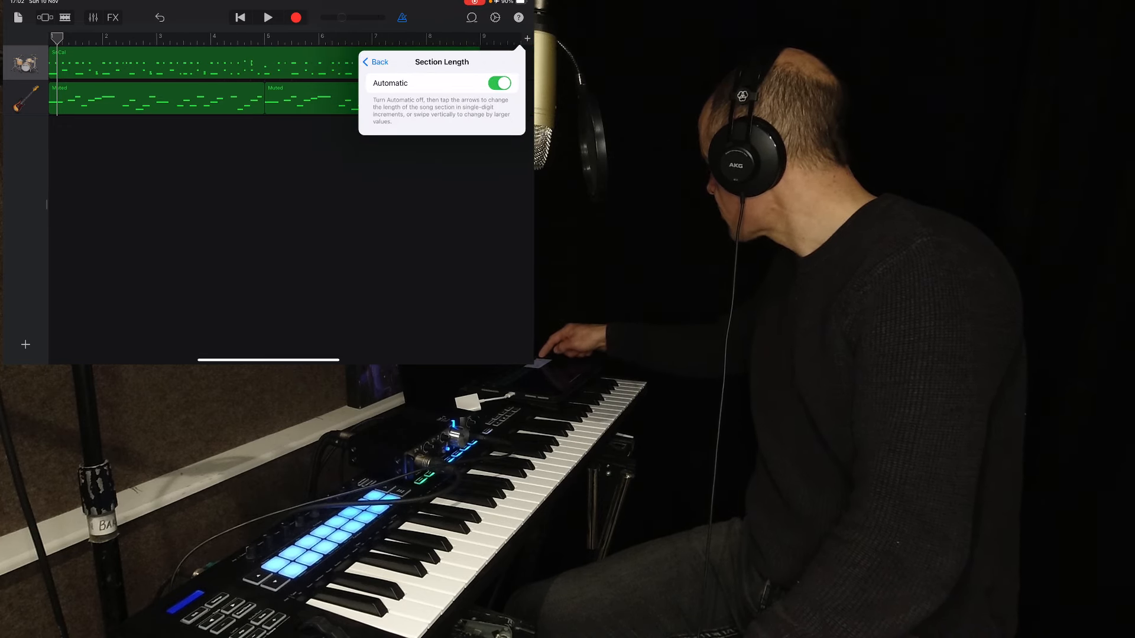